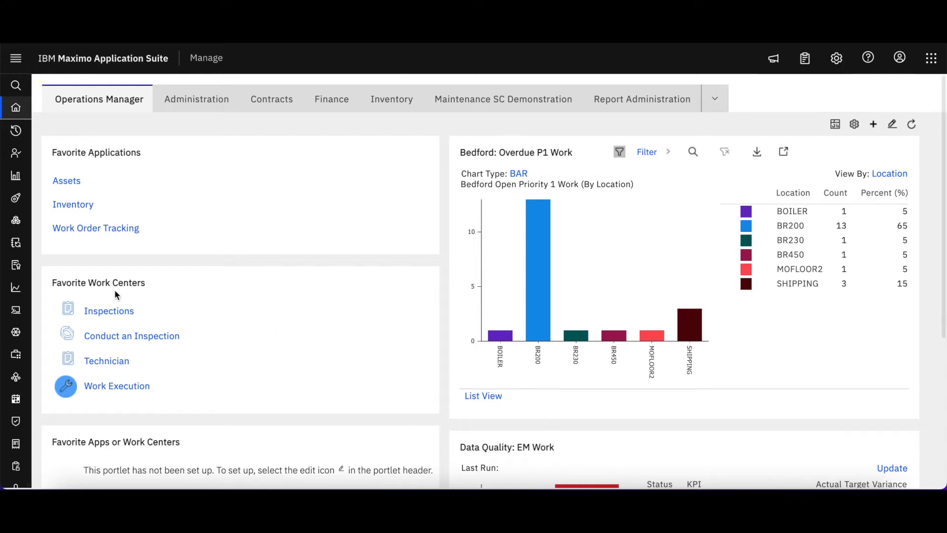
pyautogui.moveTo(94, 295)
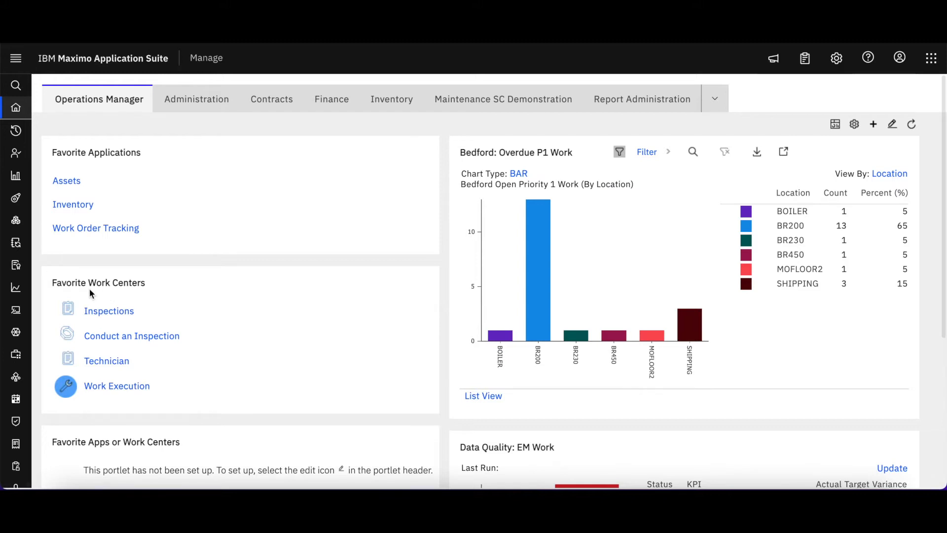
pyautogui.moveTo(118, 356)
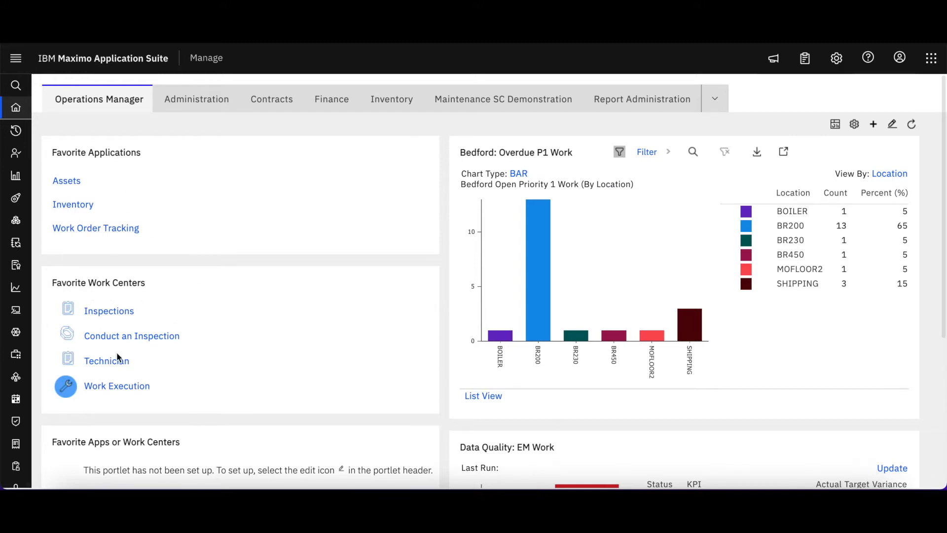
# Step: Cancel the portlet setup from its Actions menu, leaving the portlet unconfigured
pyautogui.scroll(-3)
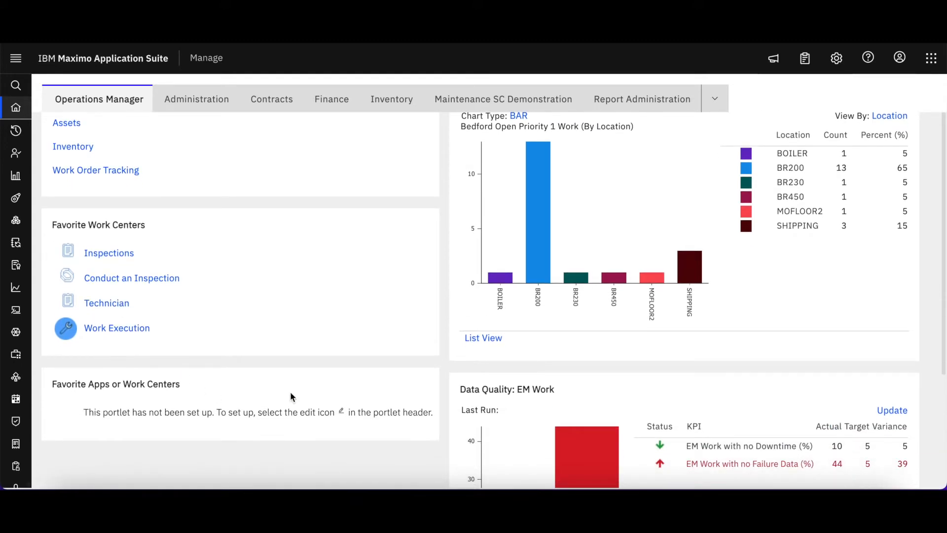
pyautogui.moveTo(343, 406)
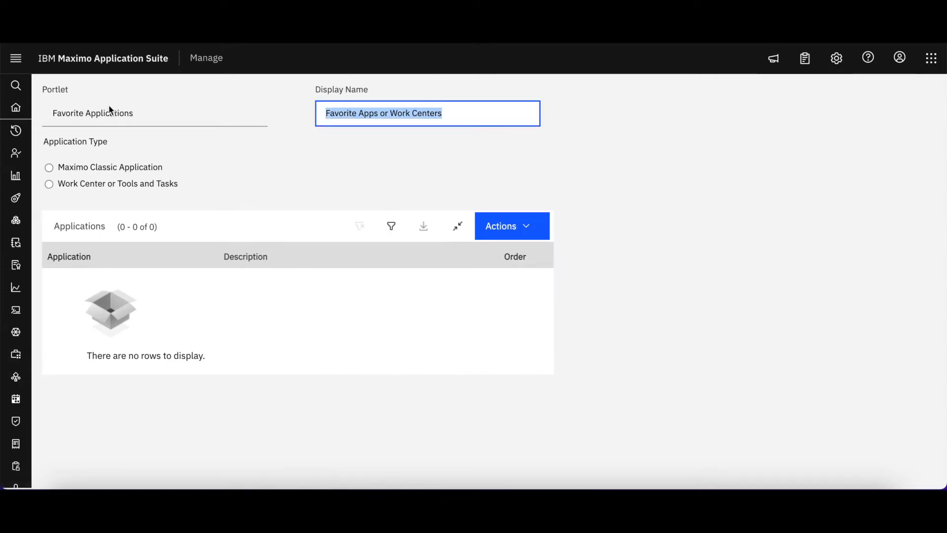
pyautogui.moveTo(58, 167)
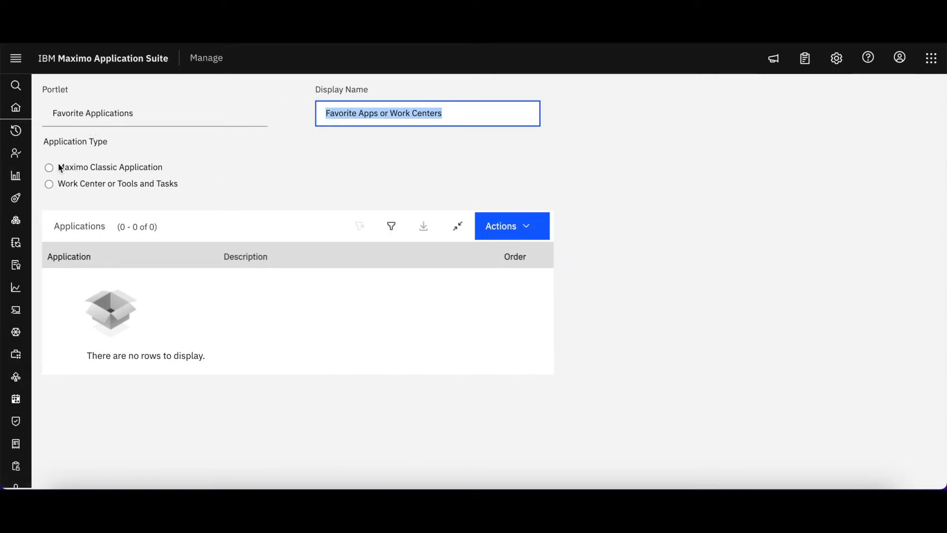
pyautogui.moveTo(269, 195)
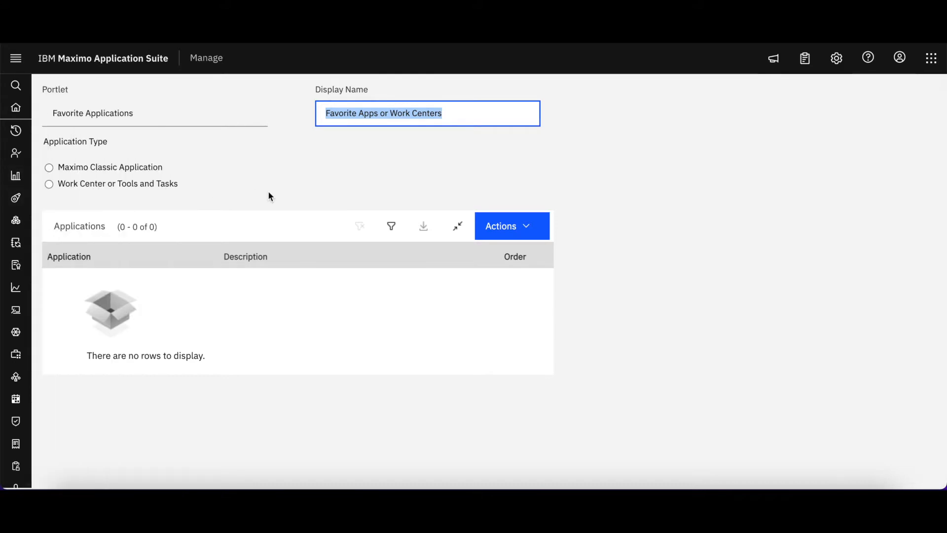
pyautogui.click(509, 225)
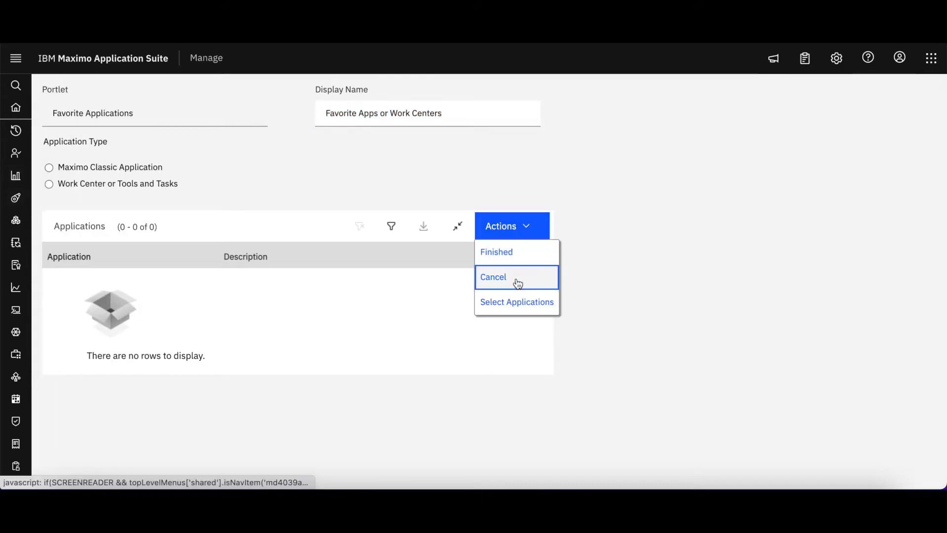
pyautogui.click(494, 276)
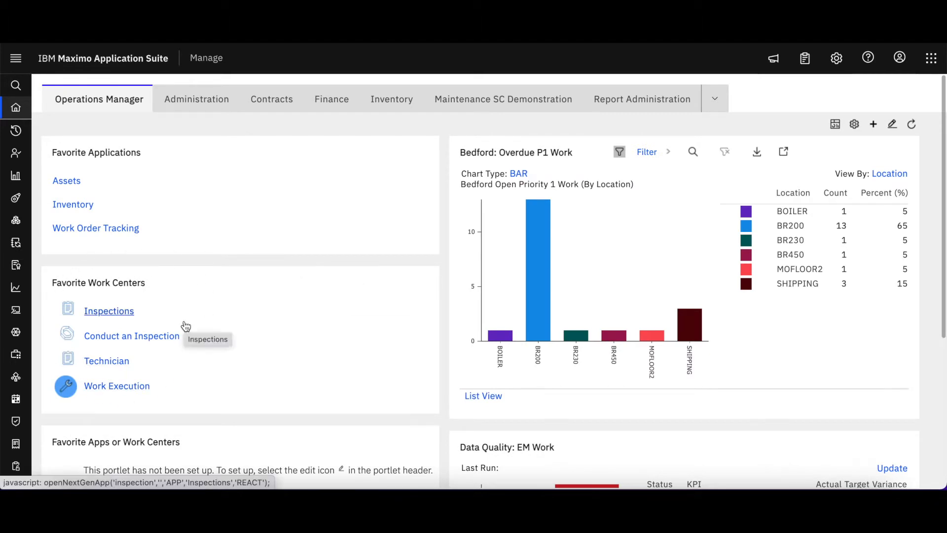
pyautogui.moveTo(111, 318)
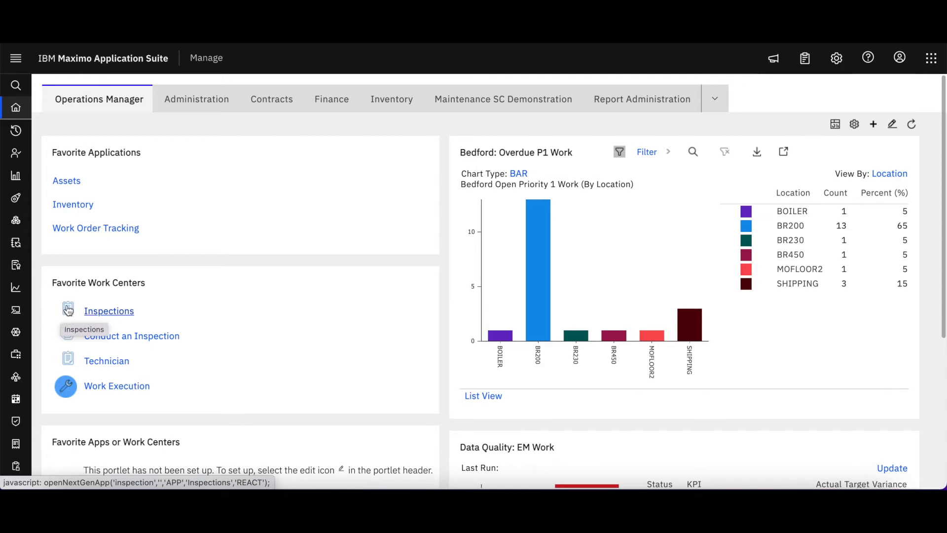
pyautogui.moveTo(224, 353)
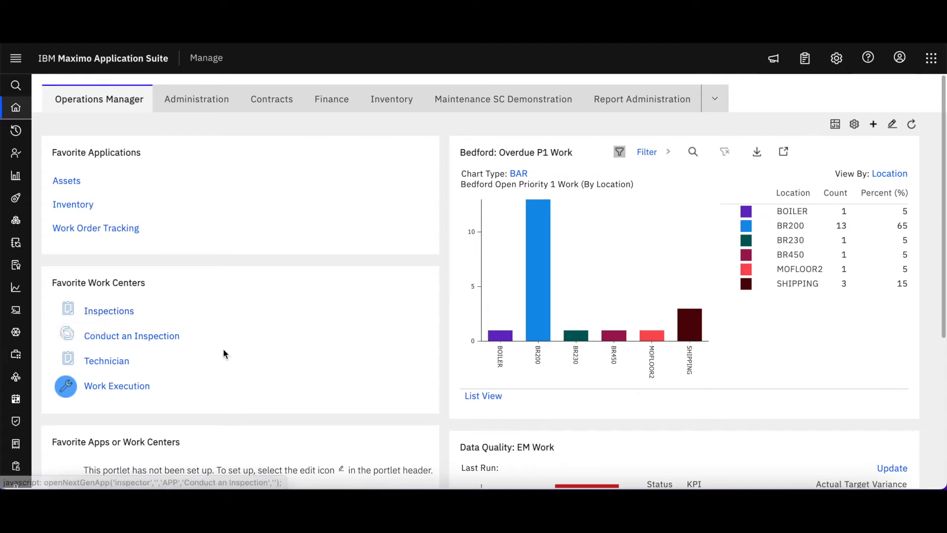
pyautogui.moveTo(131, 336)
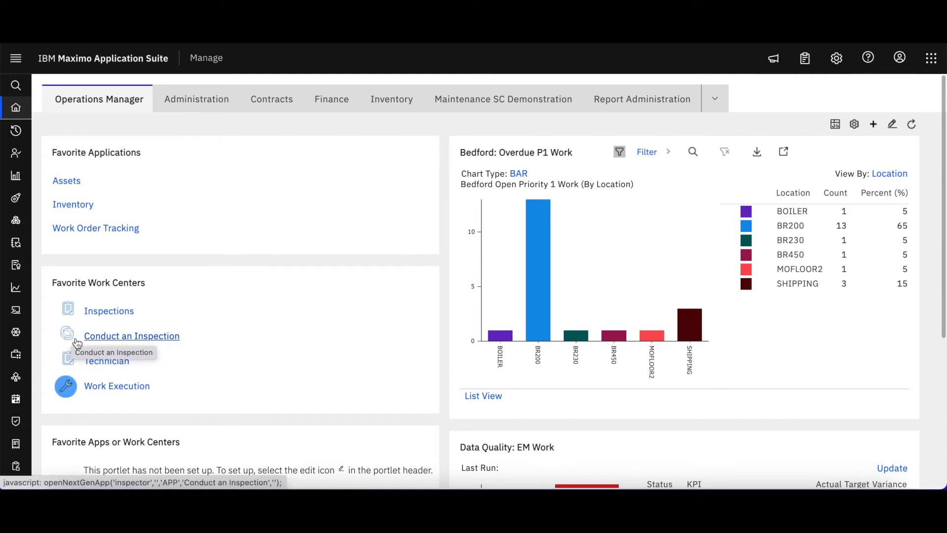
pyautogui.moveTo(82, 344)
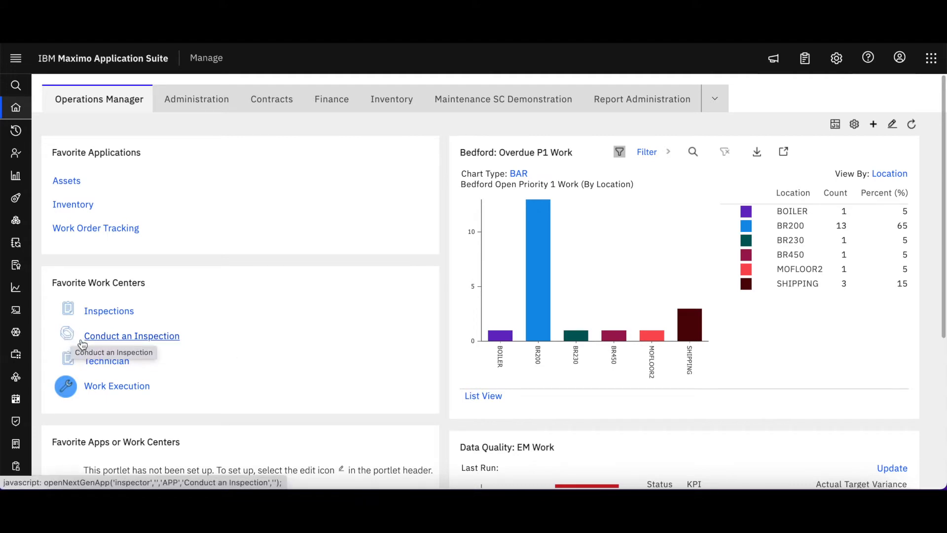
pyautogui.moveTo(199, 338)
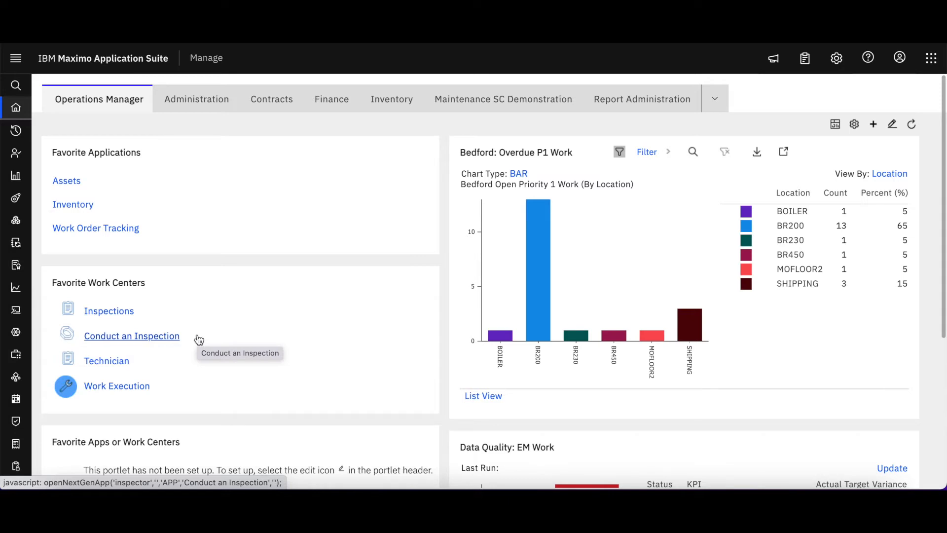
pyautogui.moveTo(106, 360)
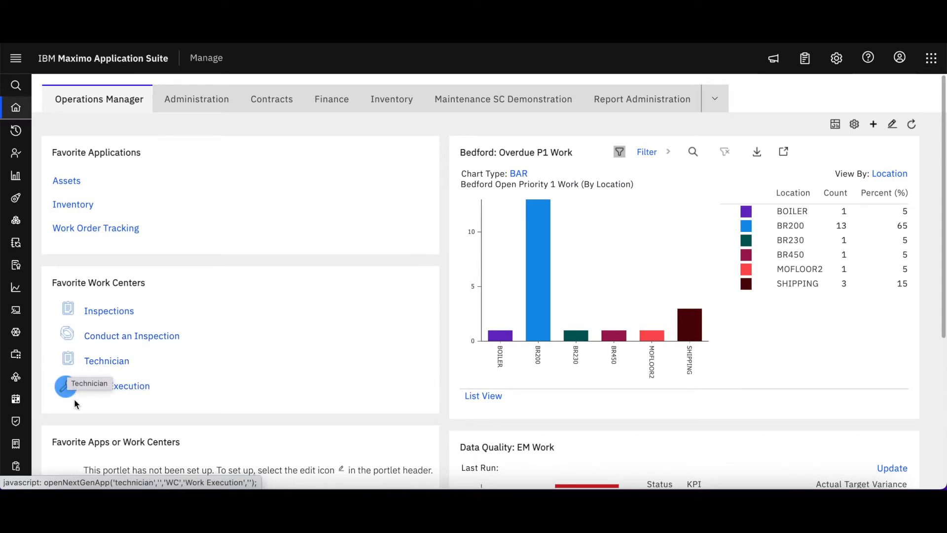
pyautogui.moveTo(85, 395)
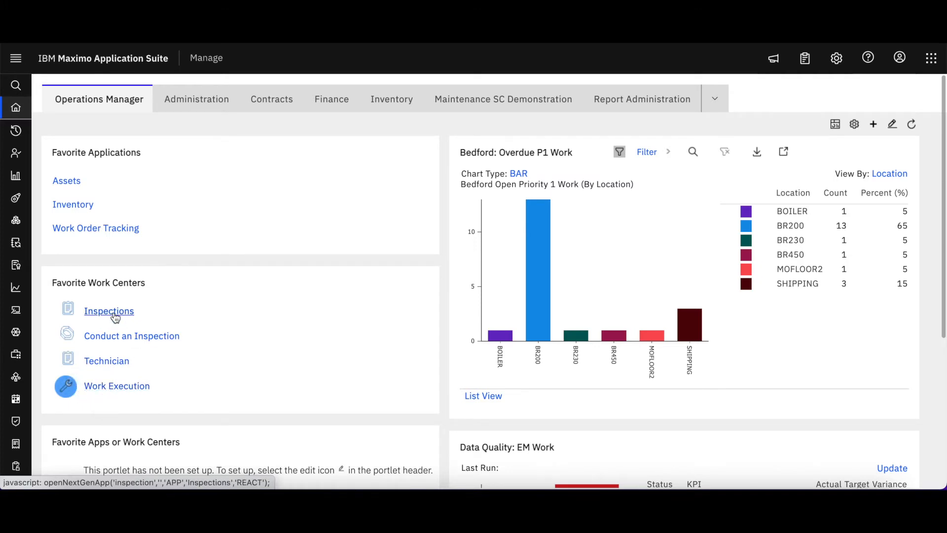
# Step: Launch the Conduct an Inspection work center from the Favorite Work Centers portlet
pyautogui.click(108, 311)
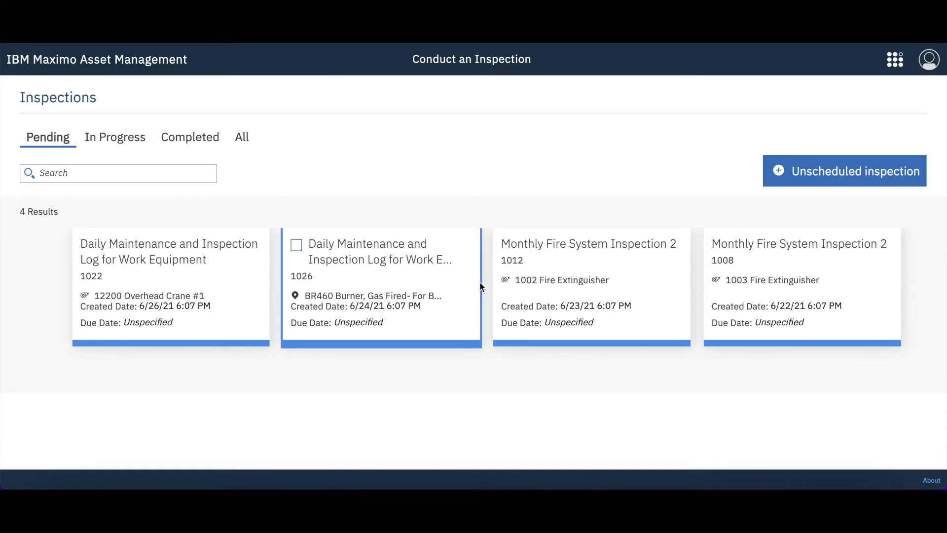
# Step: Leave the pending inspections view and return to the Operations Manager Start Center
pyautogui.click(896, 59)
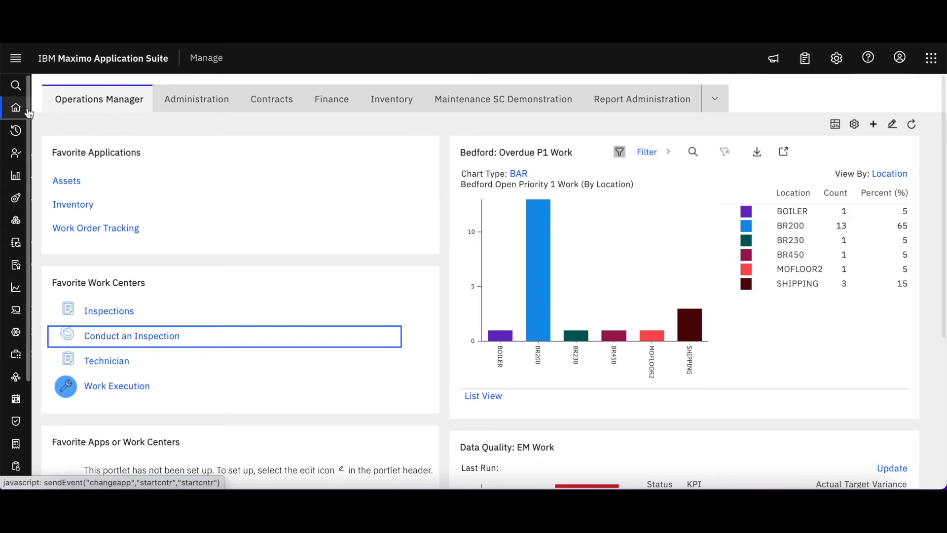
# Step: In Security Groups, filter groups by 'max' and open the MAXADMIN record
pyautogui.click(14, 130)
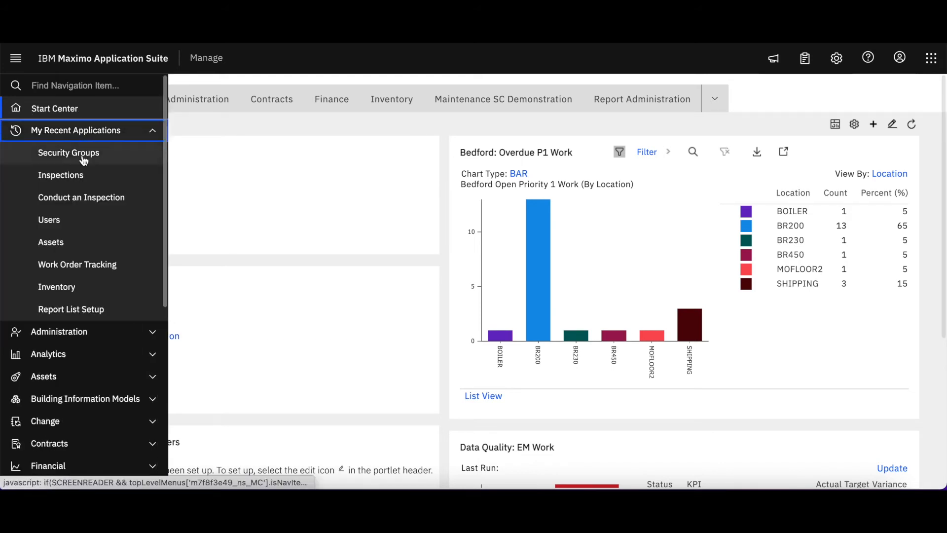
pyautogui.click(68, 152)
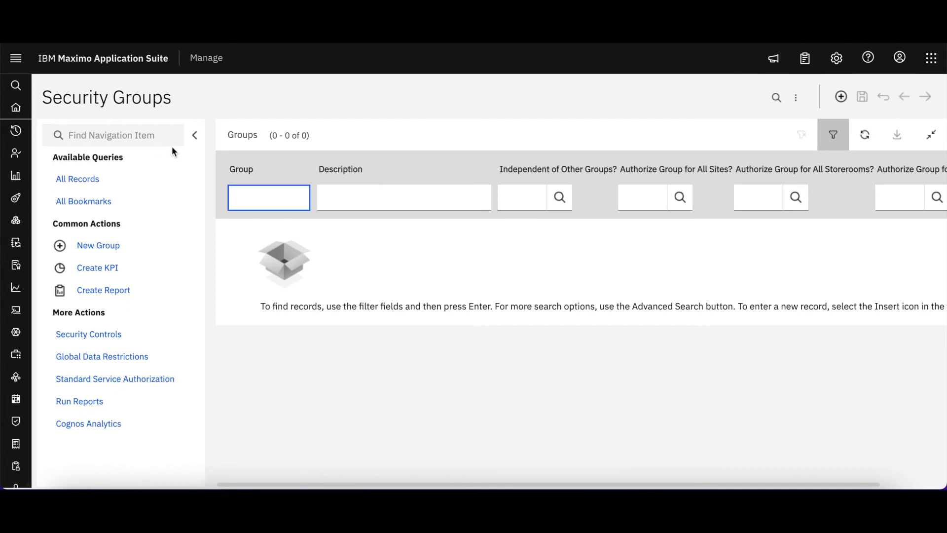
pyautogui.click(195, 136)
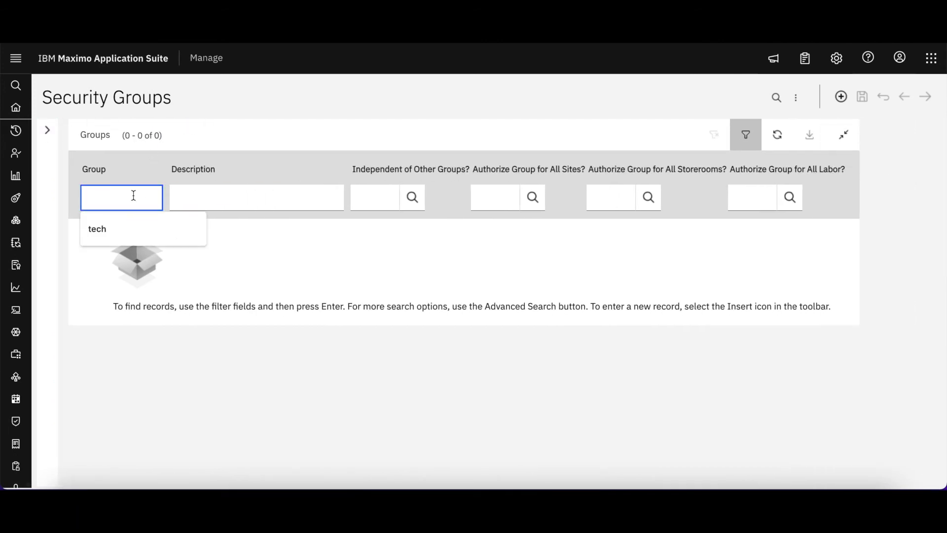
pyautogui.write('max')
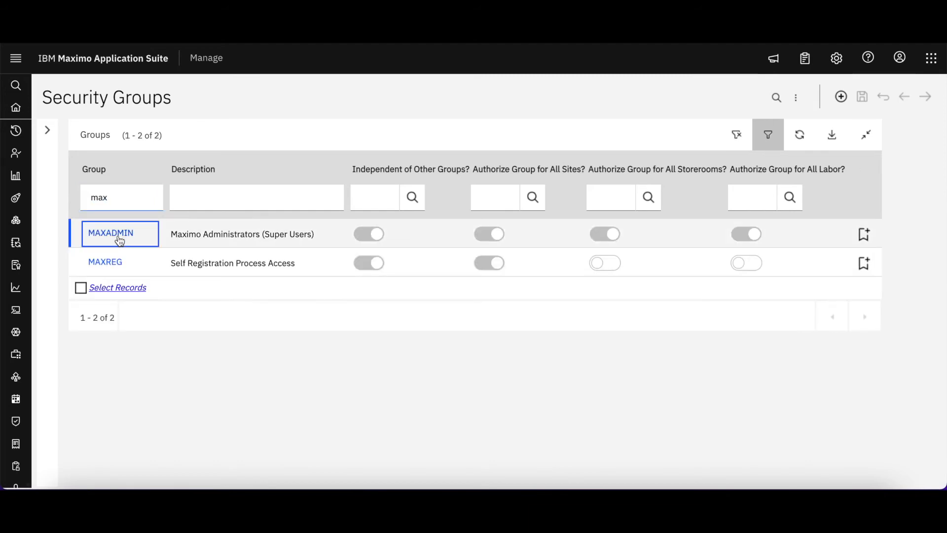
pyautogui.click(110, 233)
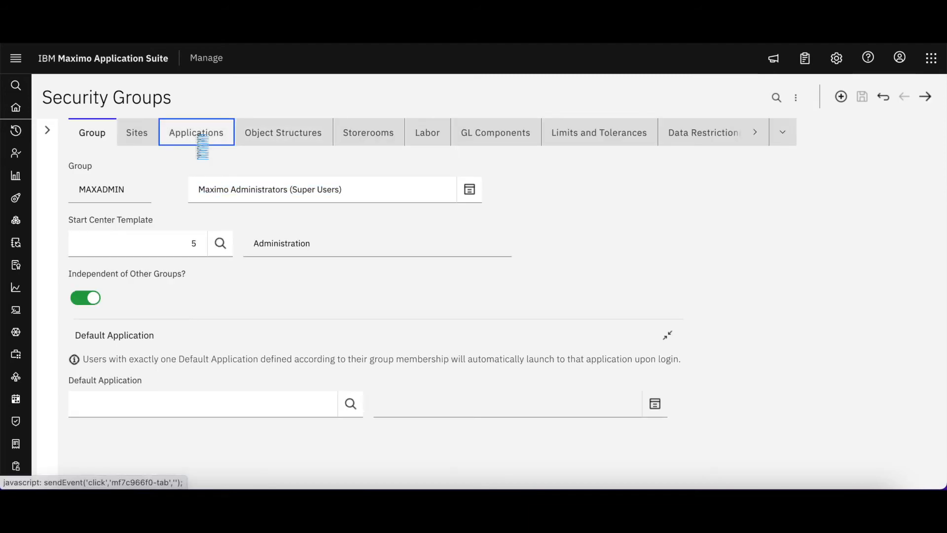
# Step: Filter MAXADMIN's applications to type 'Tools' and description 'Ins', listing three inspection entries
pyautogui.click(195, 132)
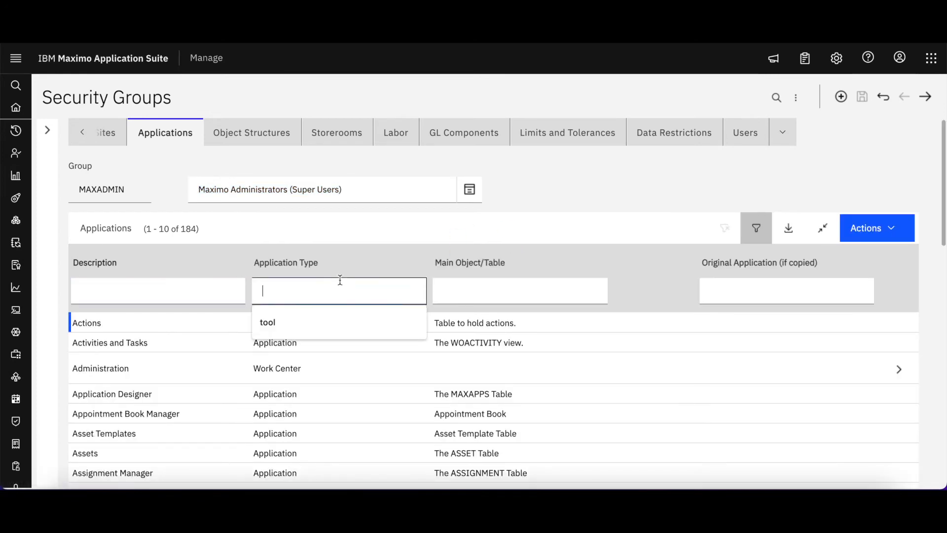
pyautogui.write('Tools')
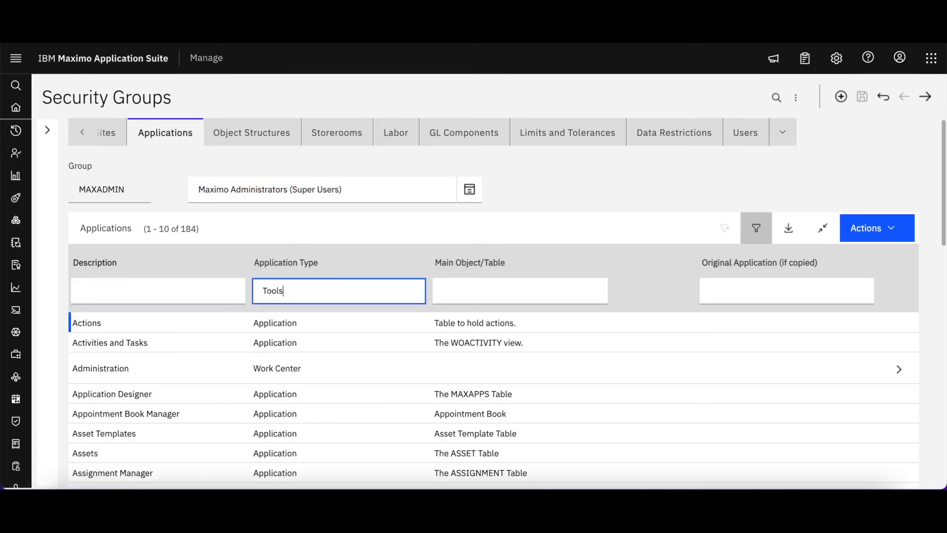
pyautogui.click(158, 290)
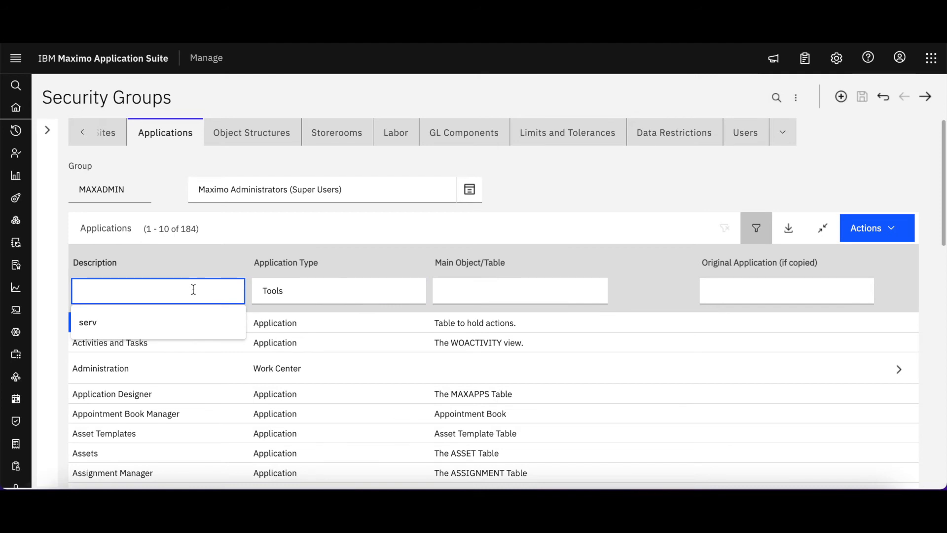
pyautogui.write('Ins')
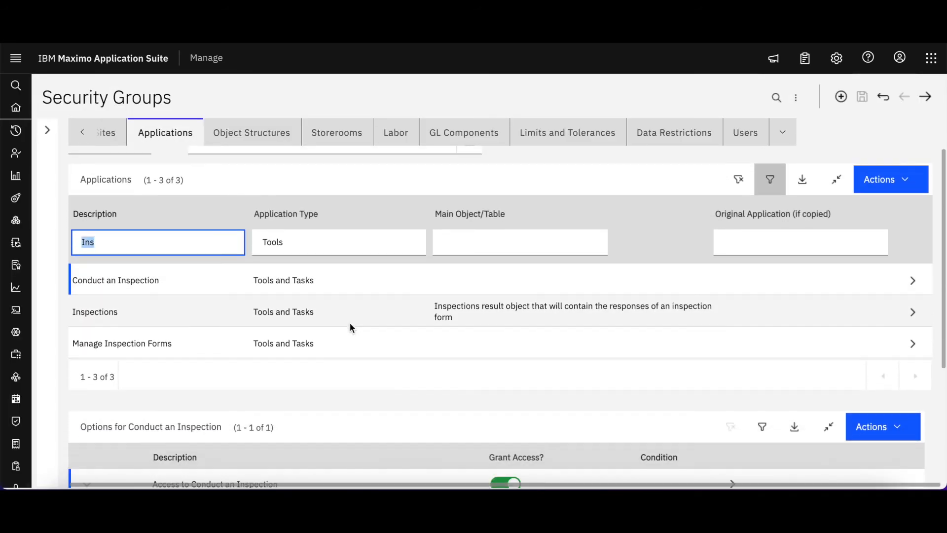
# Step: Select the Inspections row and confirm its Grant Access toggle is on for MAXADMIN
pyautogui.scroll(3)
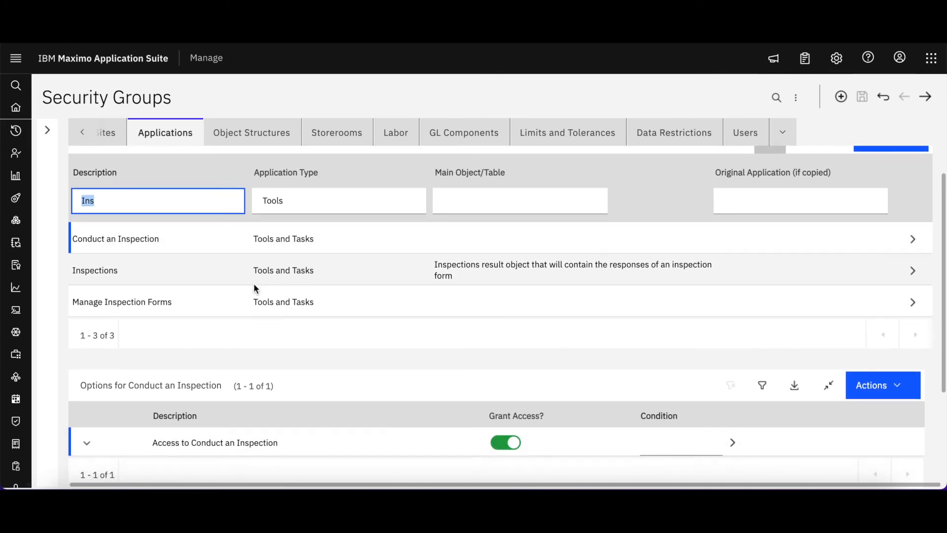
pyautogui.scroll(-3)
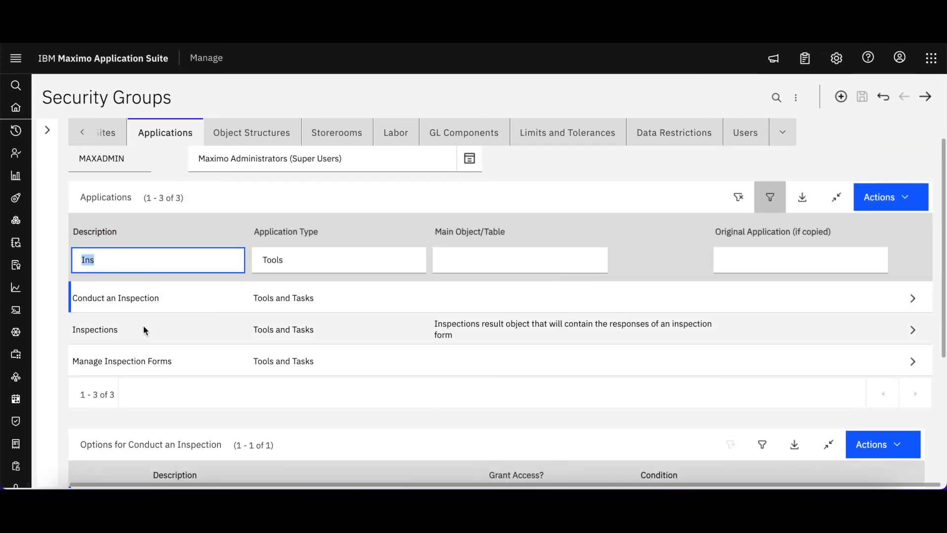
pyautogui.moveTo(109, 337)
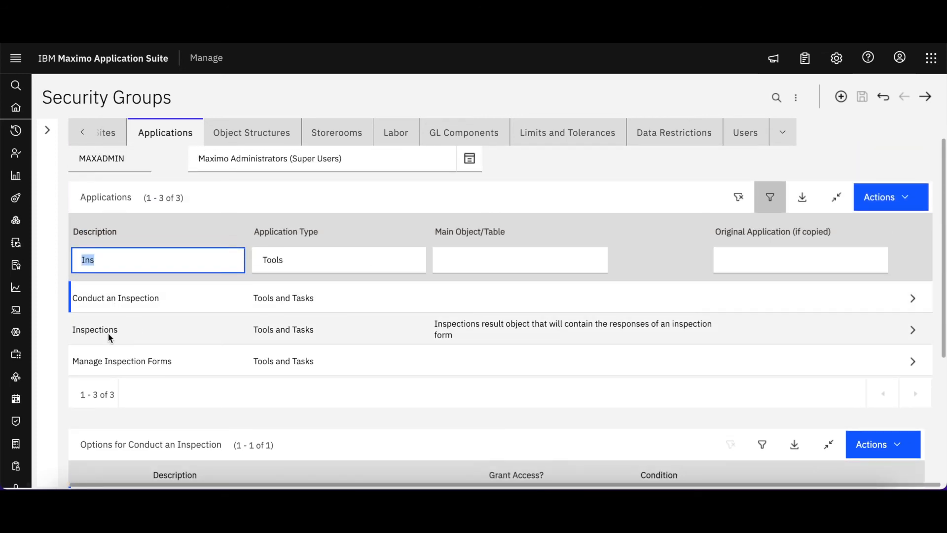
pyautogui.click(95, 330)
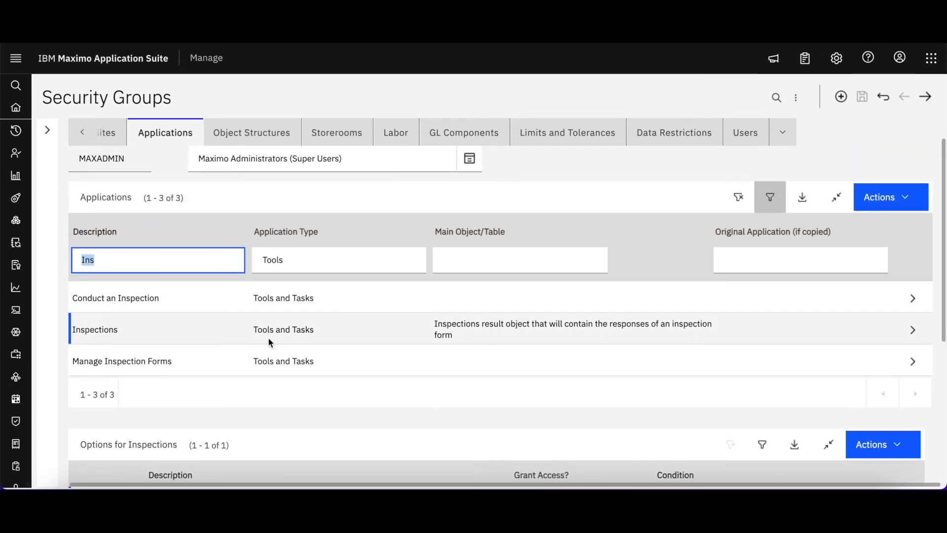
pyautogui.scroll(-3)
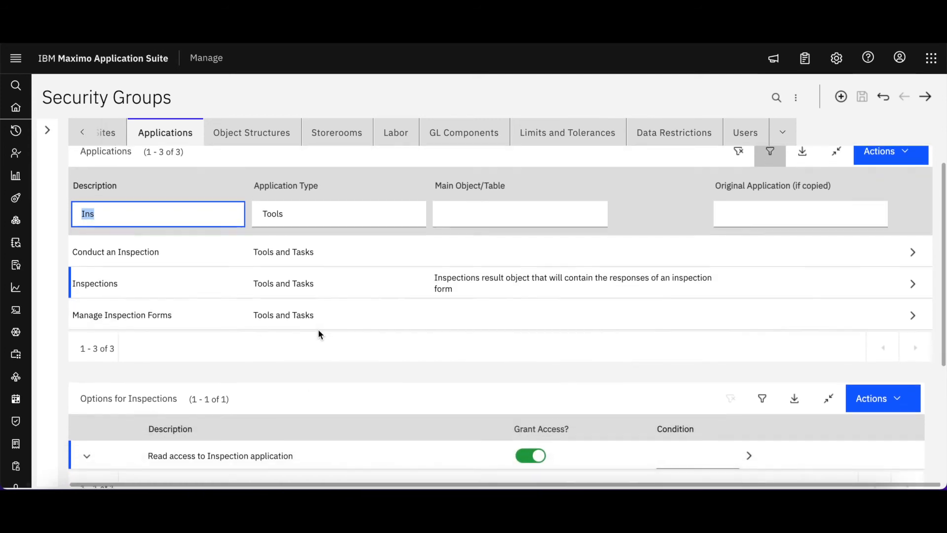
pyautogui.scroll(-3)
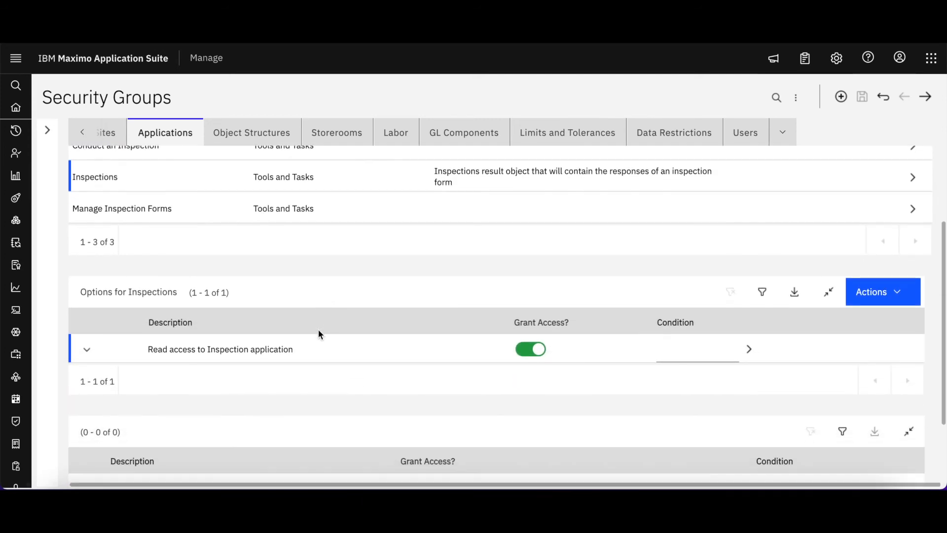
pyautogui.scroll(-3)
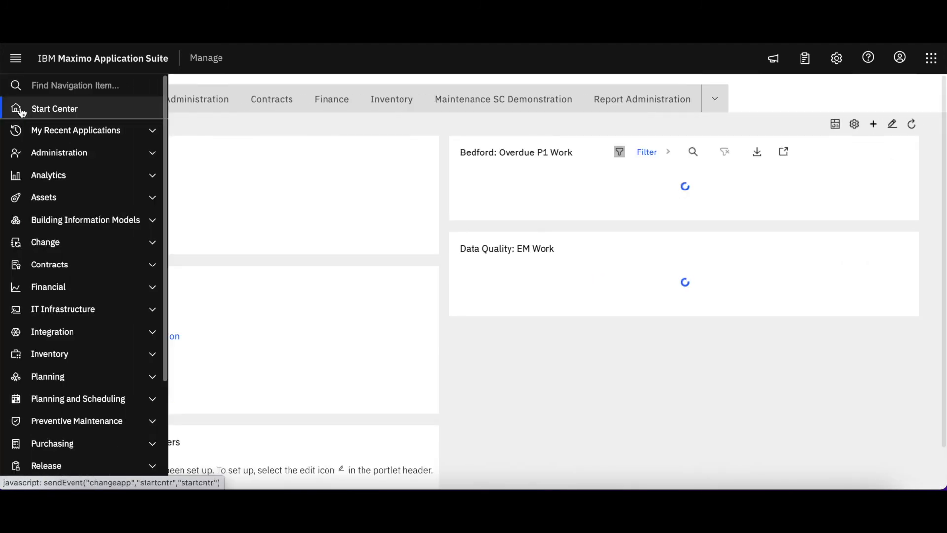
# Step: Go back to the Start Center showing the Favorite Work Centers portlet's four work centers
pyautogui.click(55, 108)
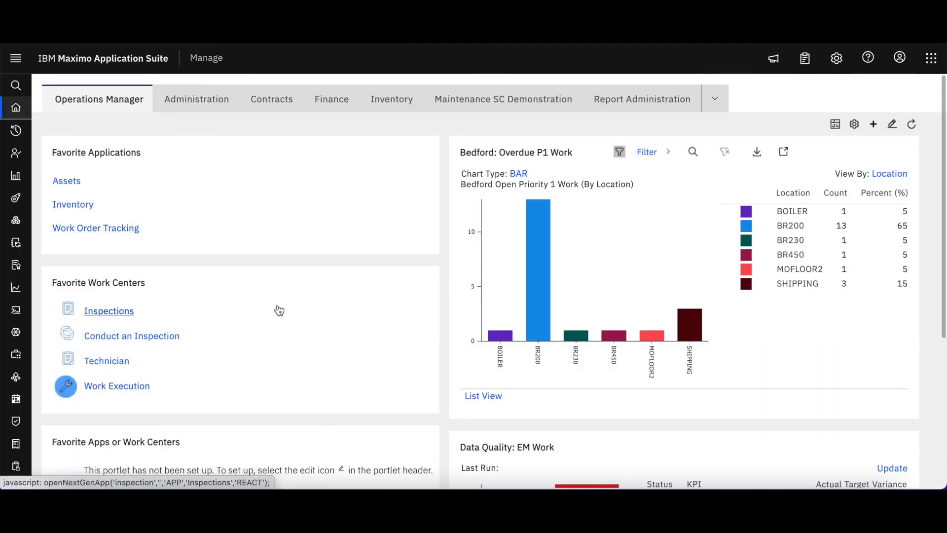
pyautogui.moveTo(109, 310)
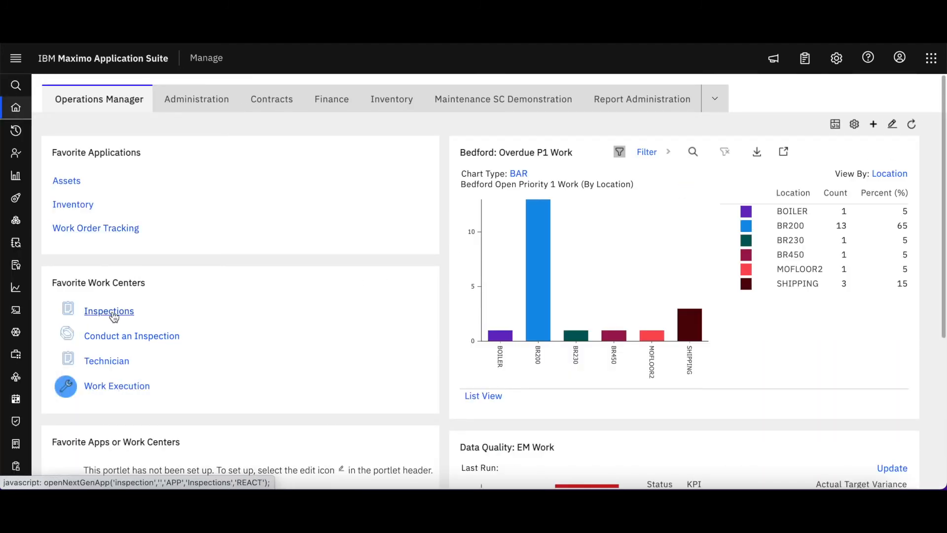
pyautogui.moveTo(132, 336)
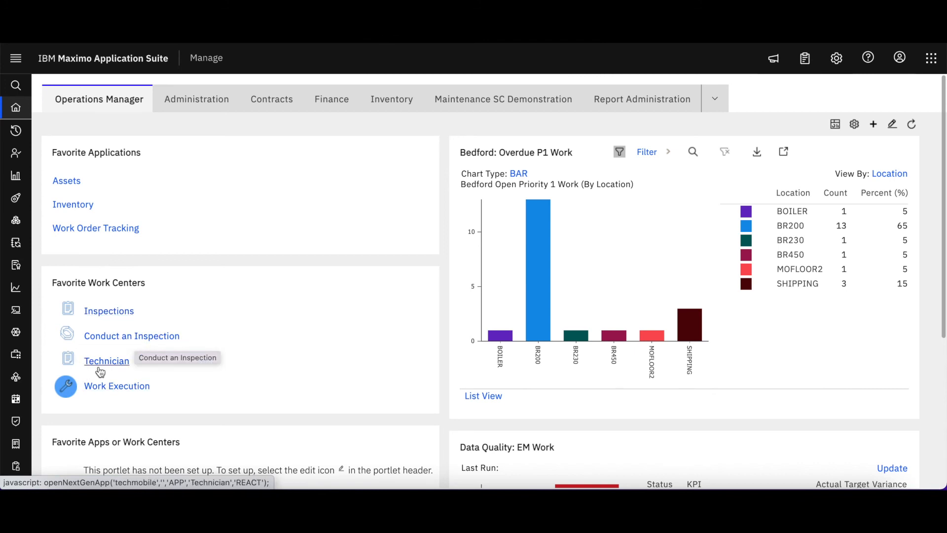
pyautogui.moveTo(82, 372)
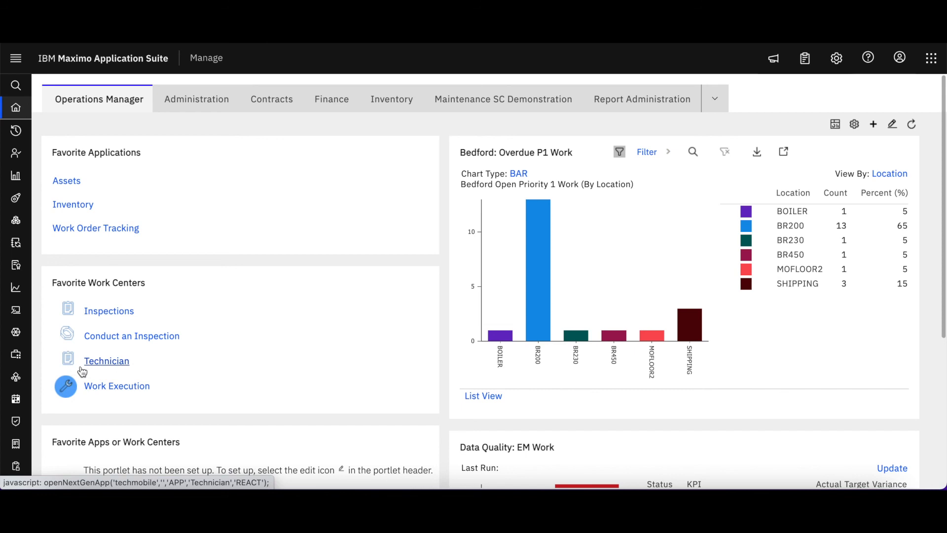
pyautogui.moveTo(117, 386)
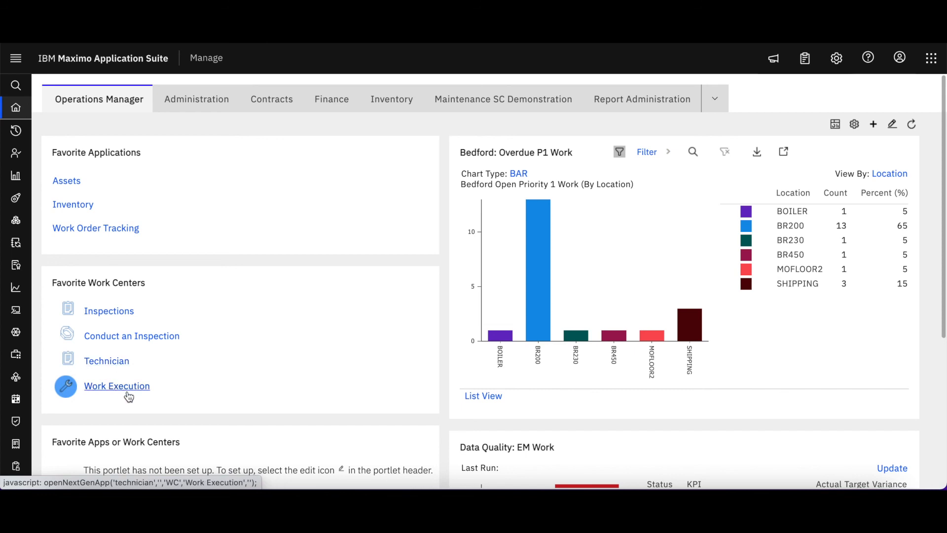
pyautogui.moveTo(117, 386)
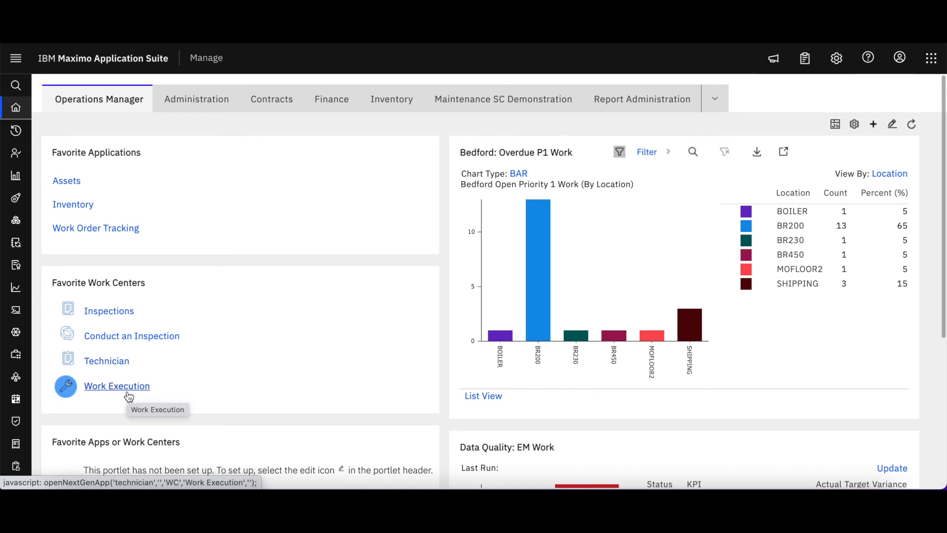